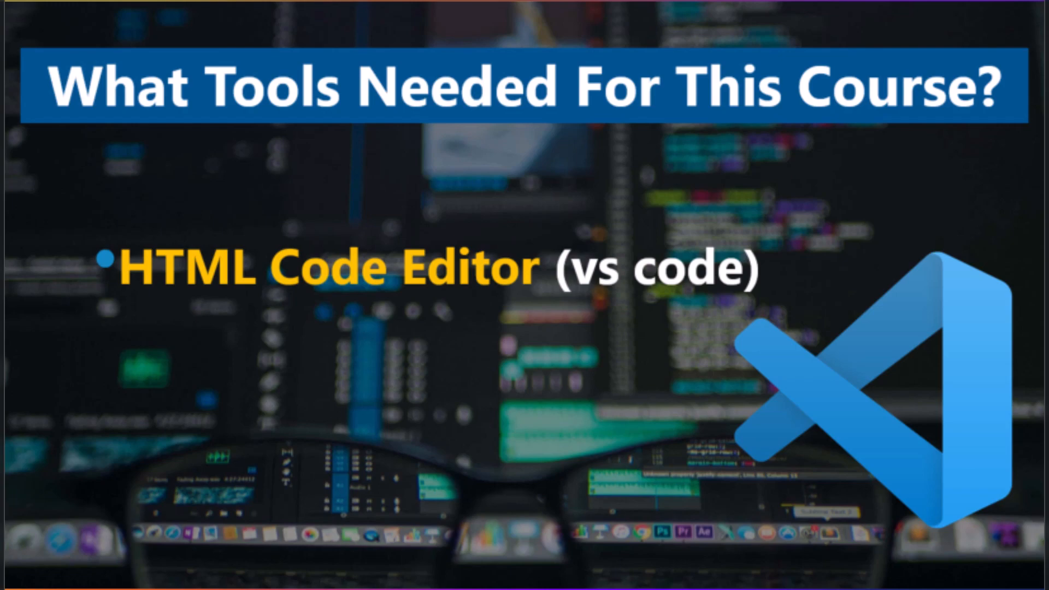
{"action": "mouse_move", "coordinate": [810, 483]}
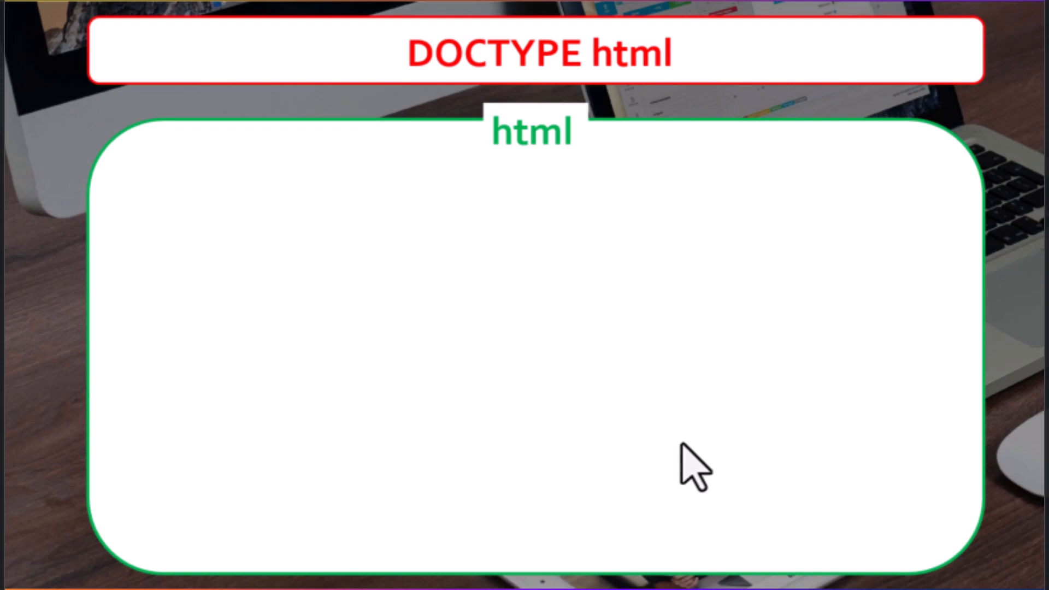
{"action": "mouse_move", "coordinate": [596, 435]}
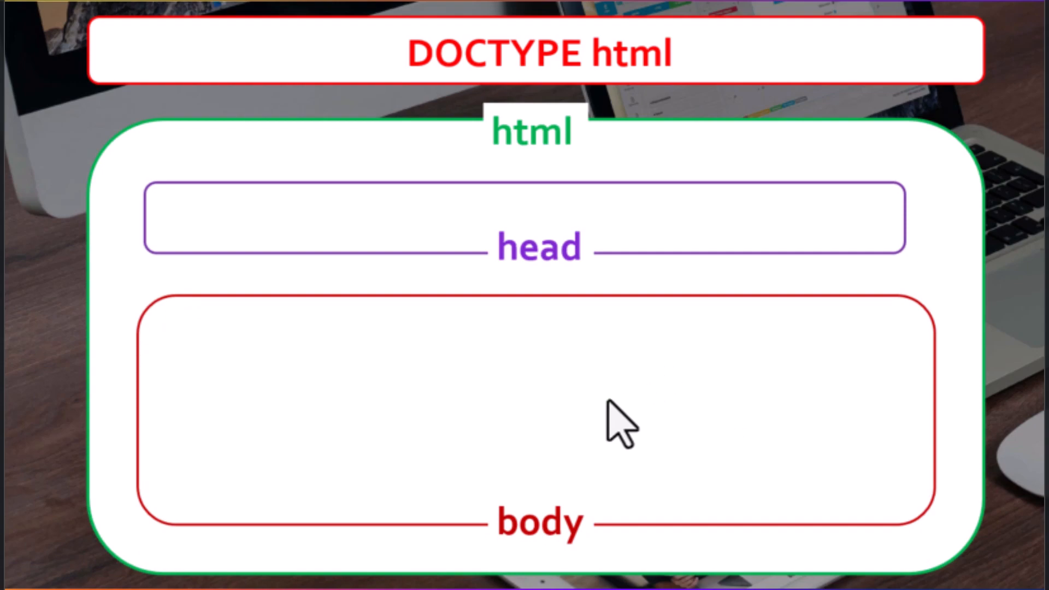
{"action": "mouse_move", "coordinate": [569, 429]}
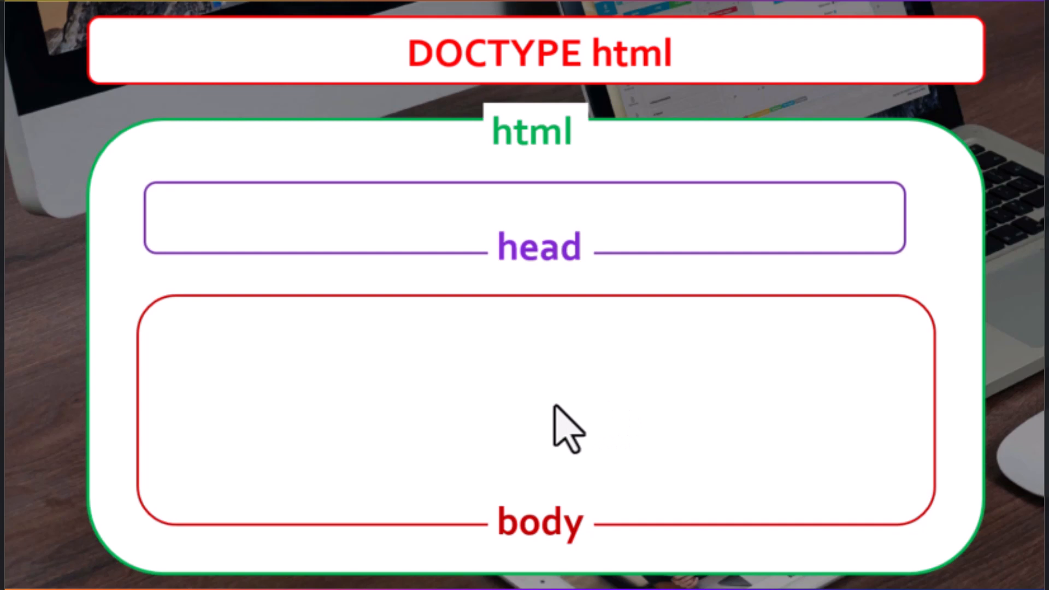
{"action": "mouse_move", "coordinate": [622, 435]}
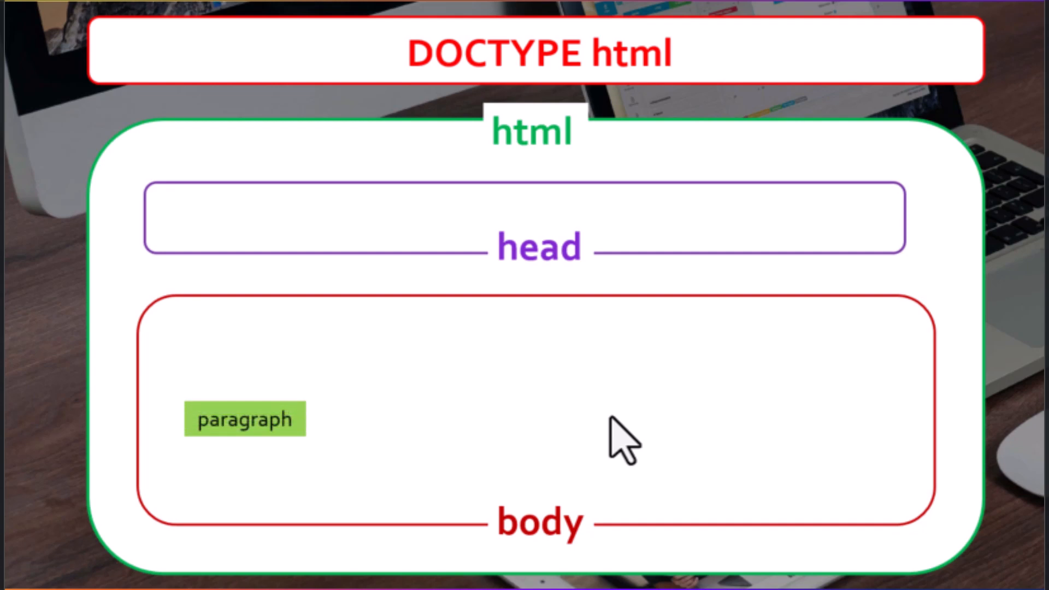
Reveal paragraph, header, div and span inside the body of the DOCTYPE/html/head/body diagram
{"action": "left_click", "coordinate": [601, 418]}
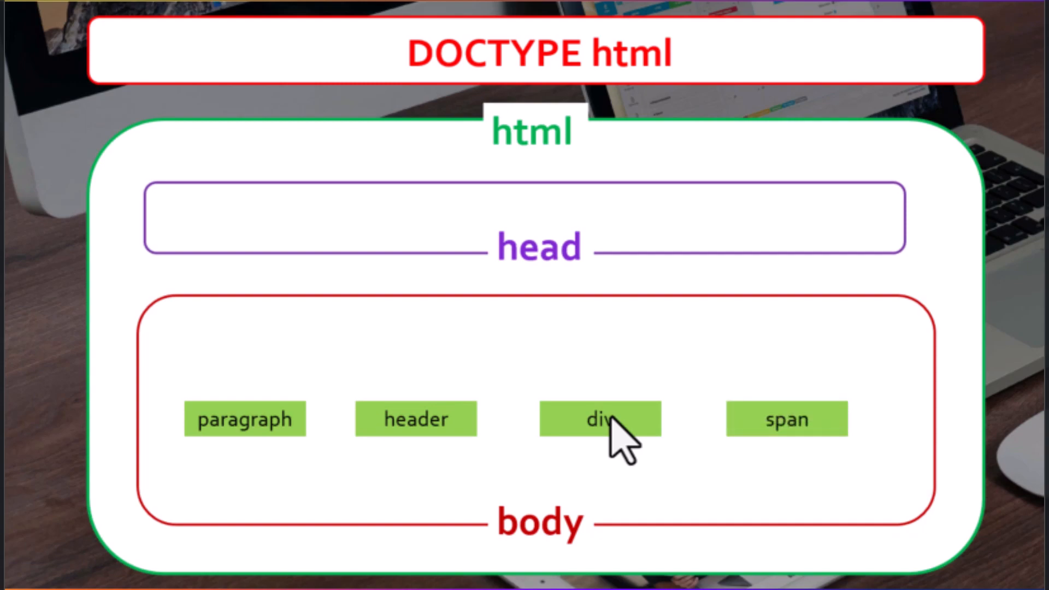
{"action": "mouse_move", "coordinate": [800, 486]}
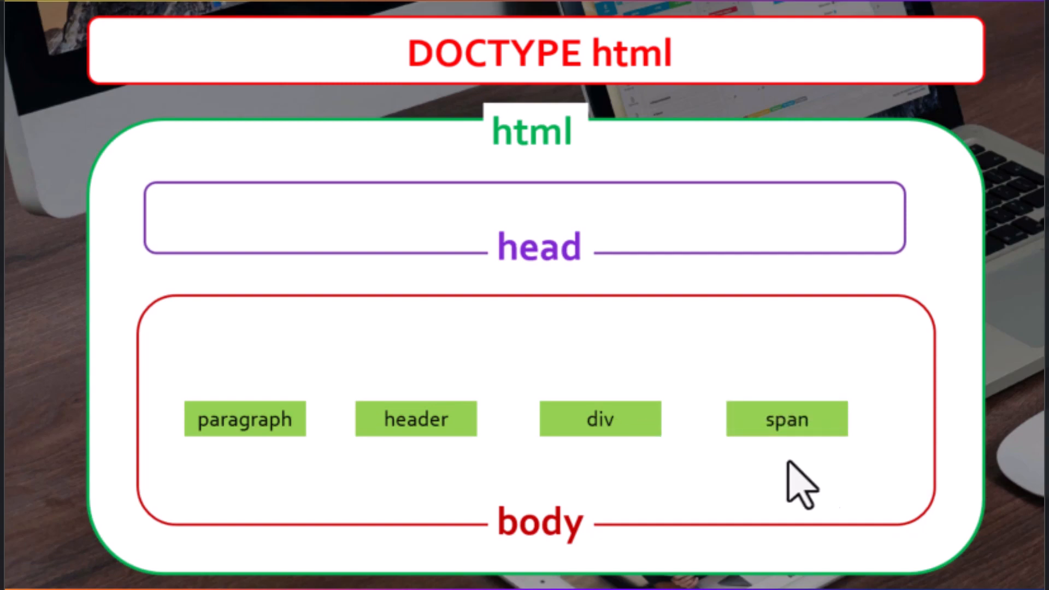